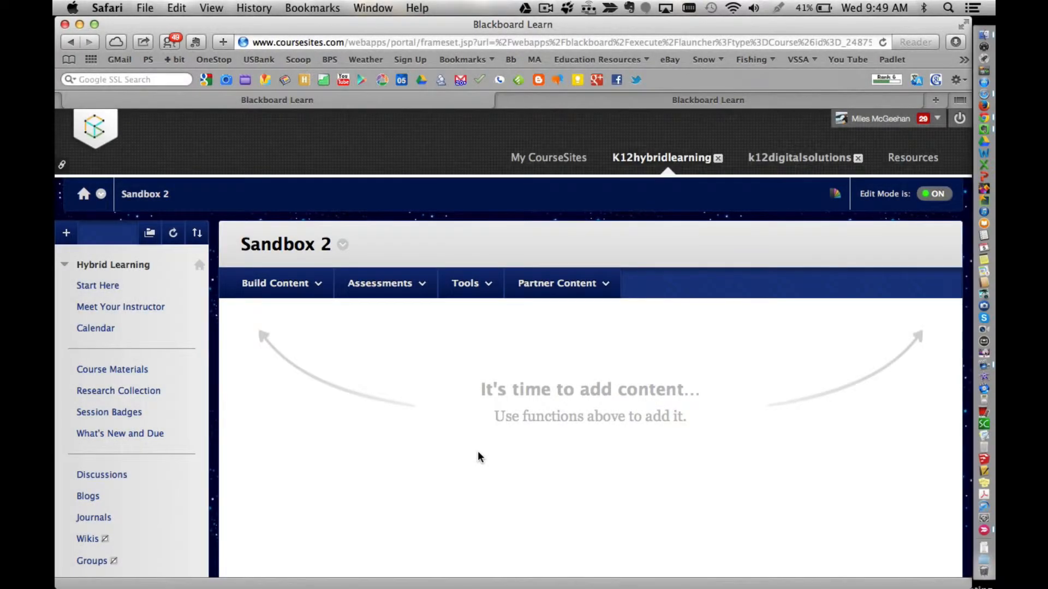
mouse_move(369, 351)
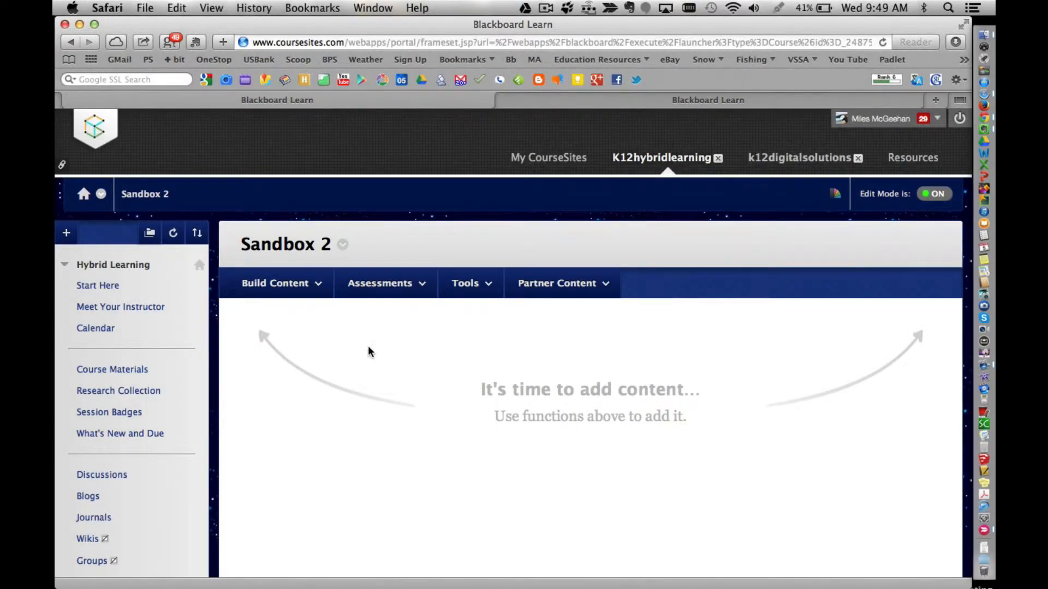
- Show the Build Content menu of content types available in Sandbox 2
click(275, 283)
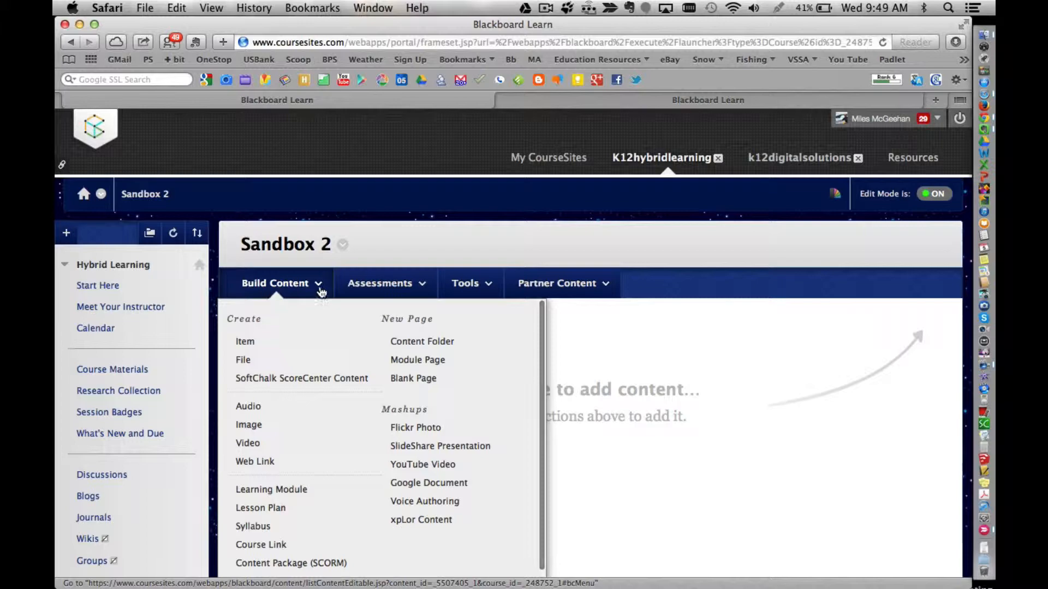
- Start a new Item from the Create section, reaching the blank Create Item form
click(555, 284)
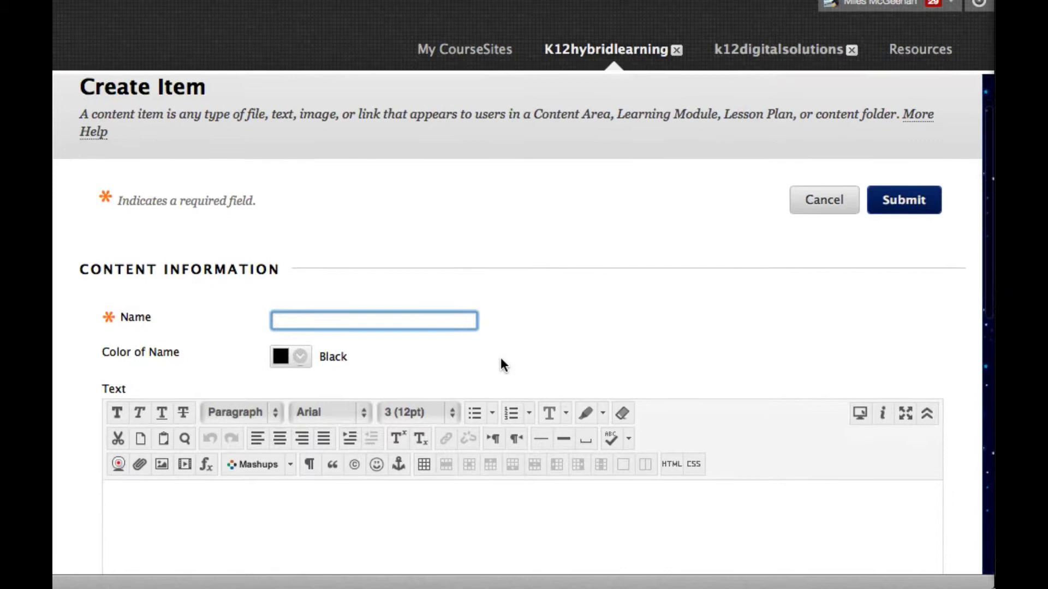
scroll(down, 3)
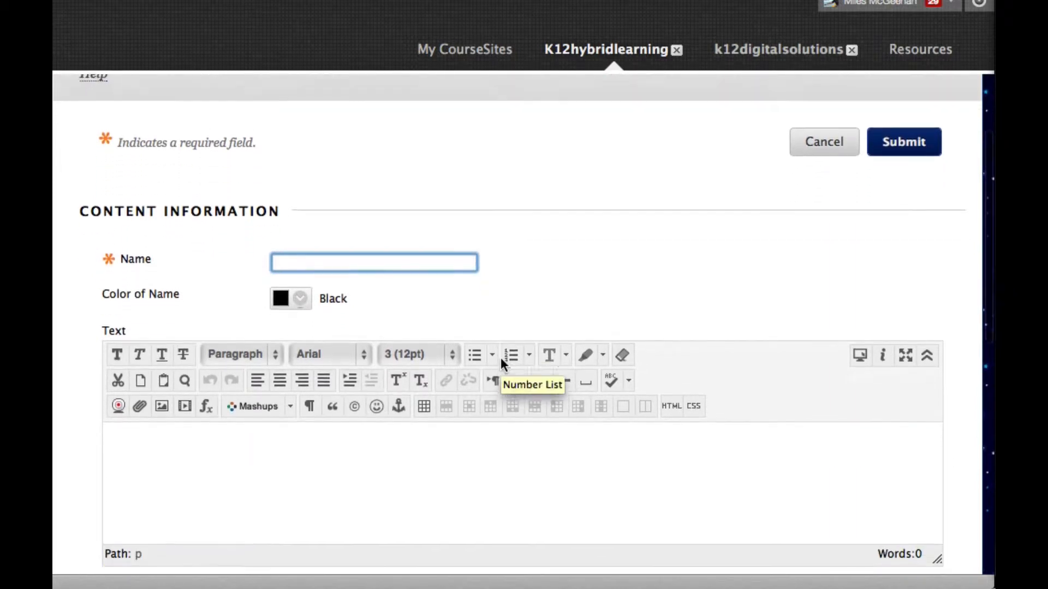
scroll(down, 3)
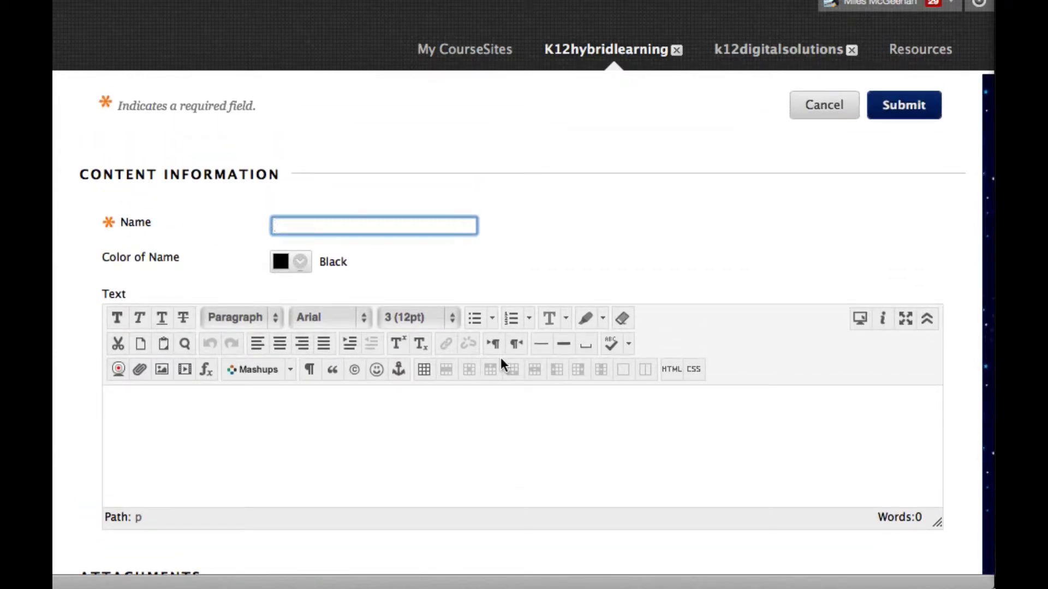
mouse_move(510, 369)
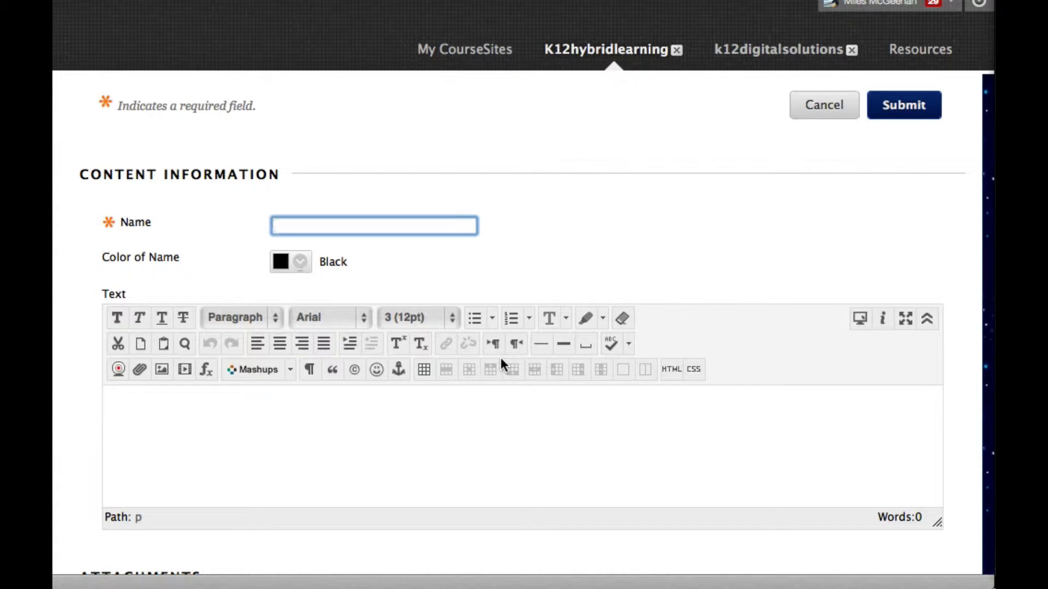
- Enter 'Example Content' as the item name and review the Mashups embed options
text(Example)
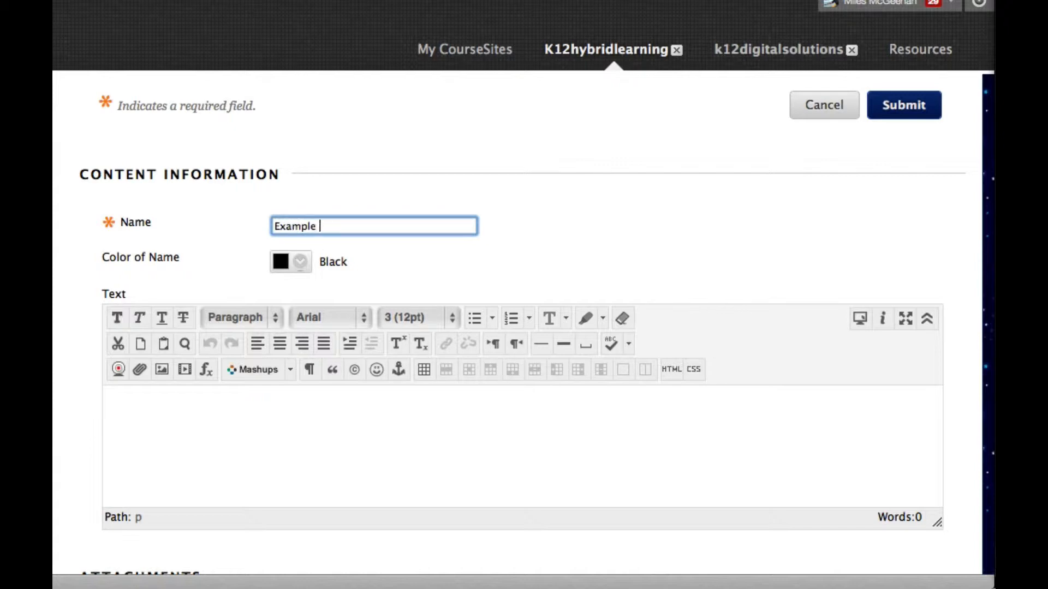
text(Content)
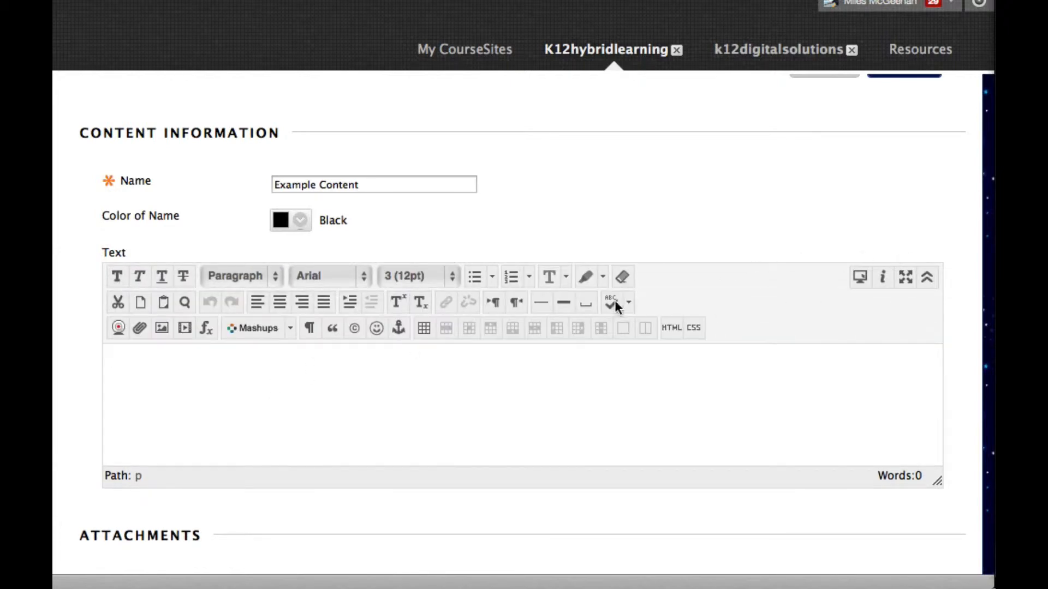
mouse_move(129, 335)
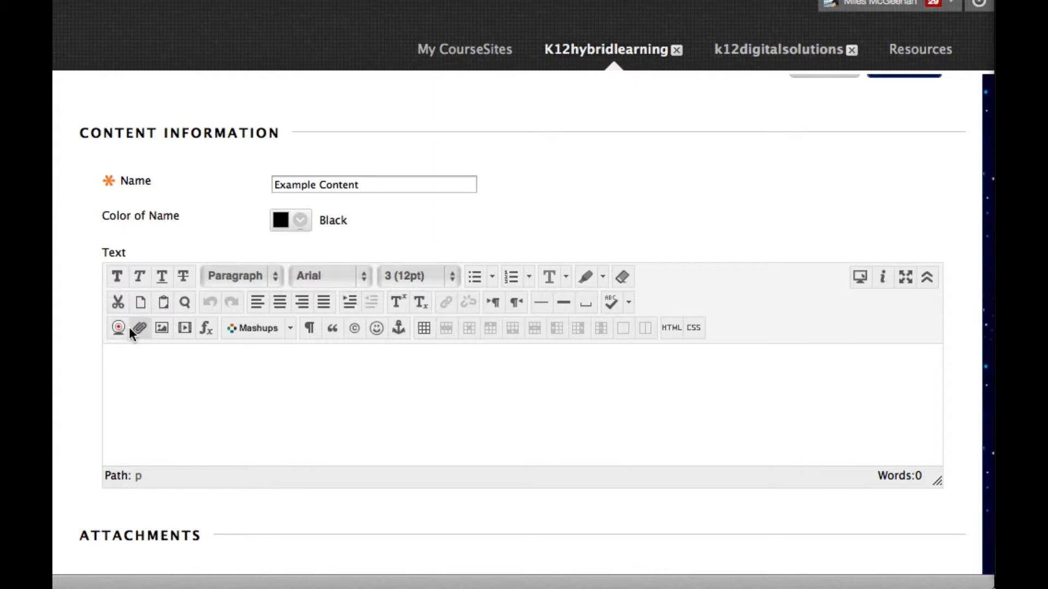
mouse_move(140, 329)
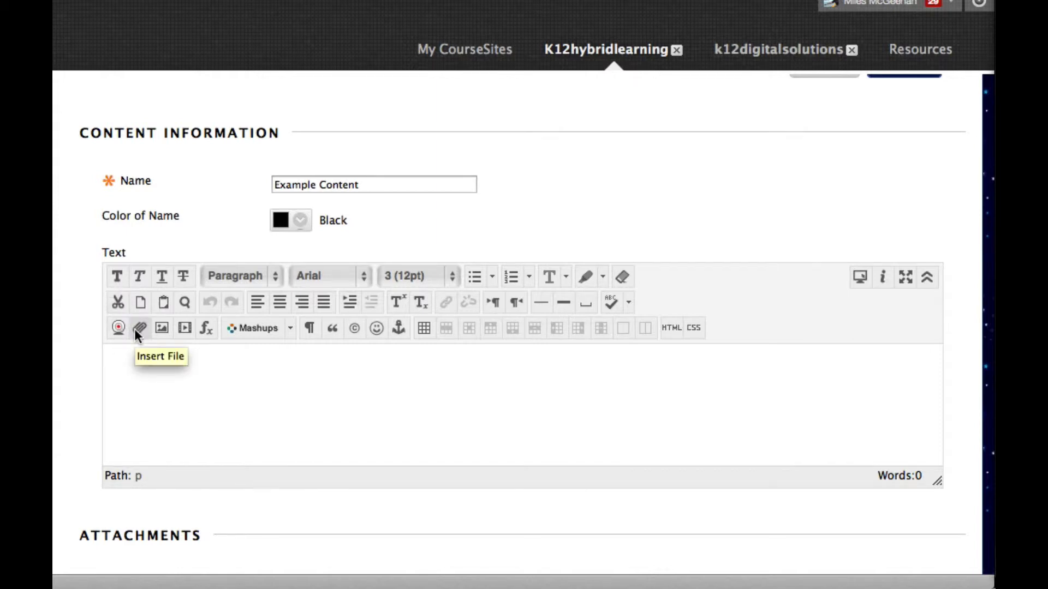
mouse_move(162, 328)
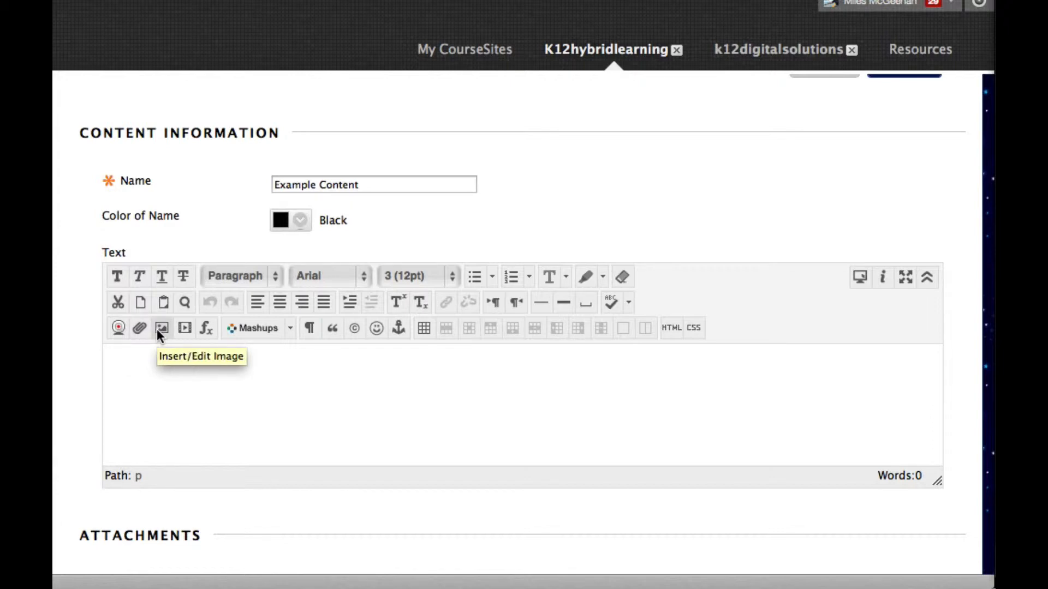
mouse_move(184, 327)
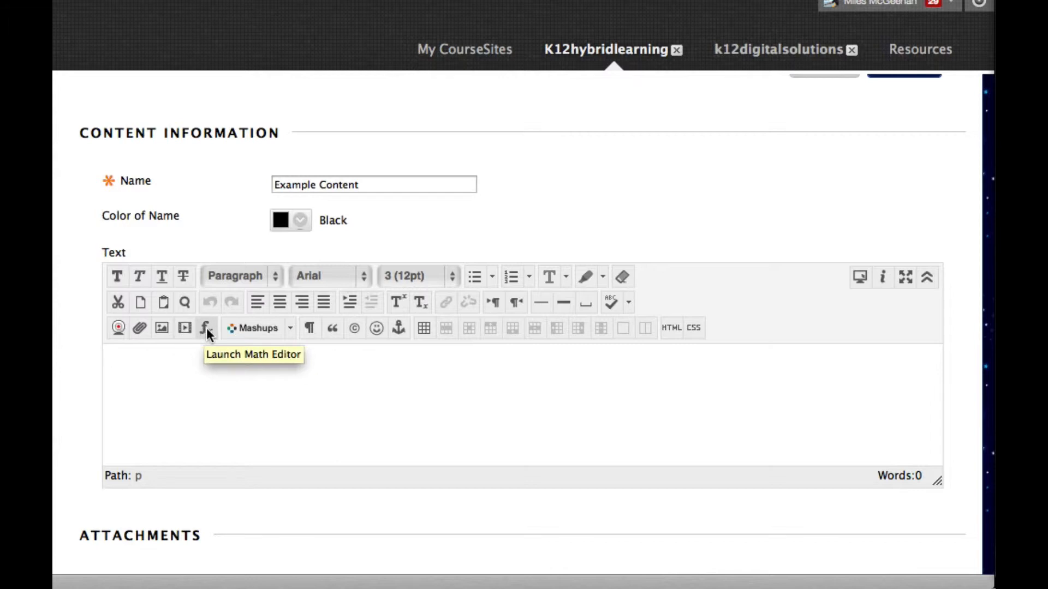
mouse_move(292, 329)
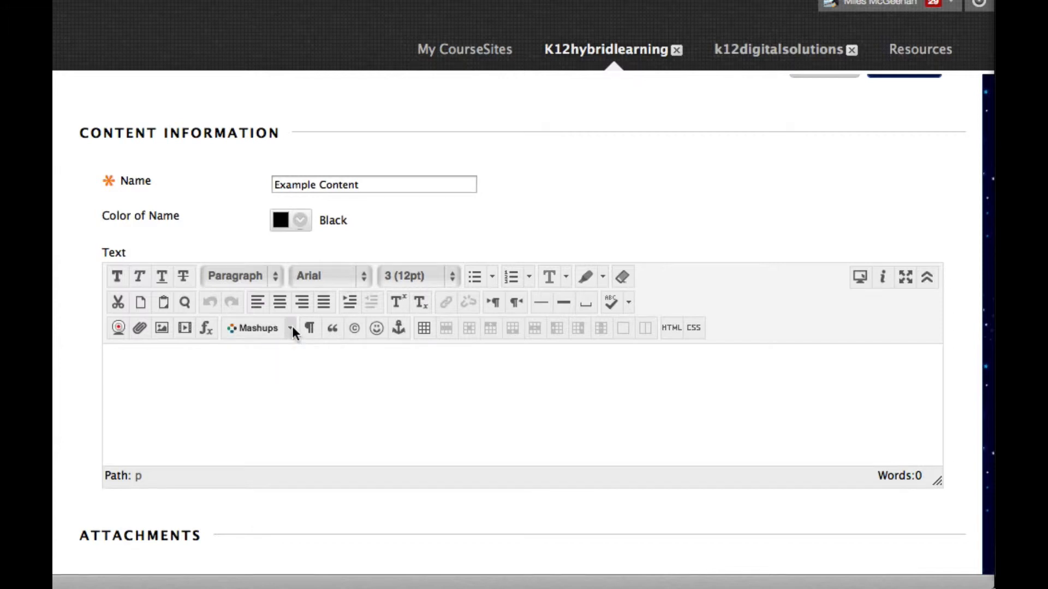
click(290, 327)
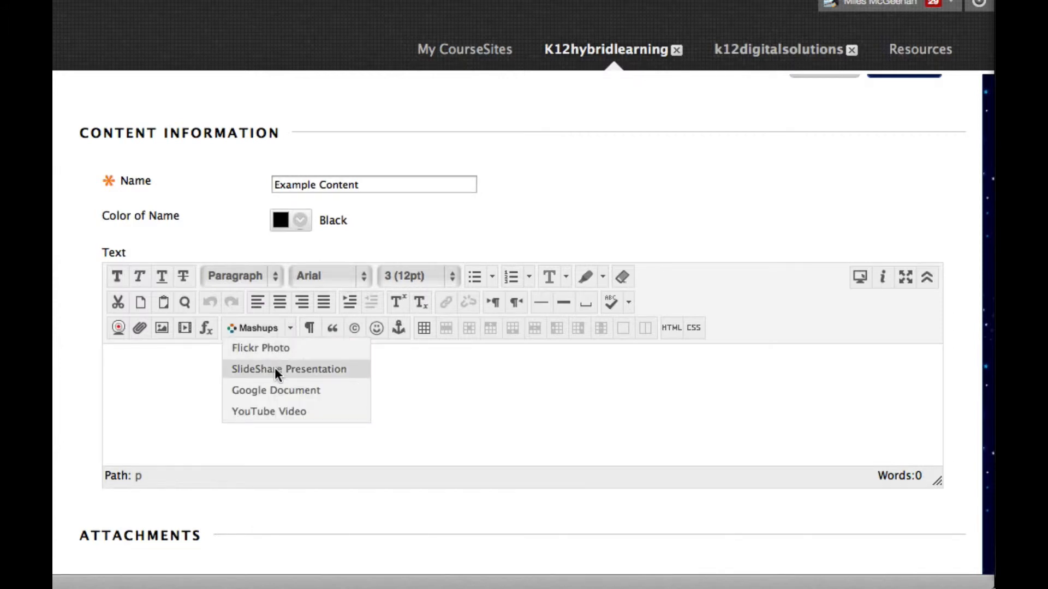
mouse_move(281, 411)
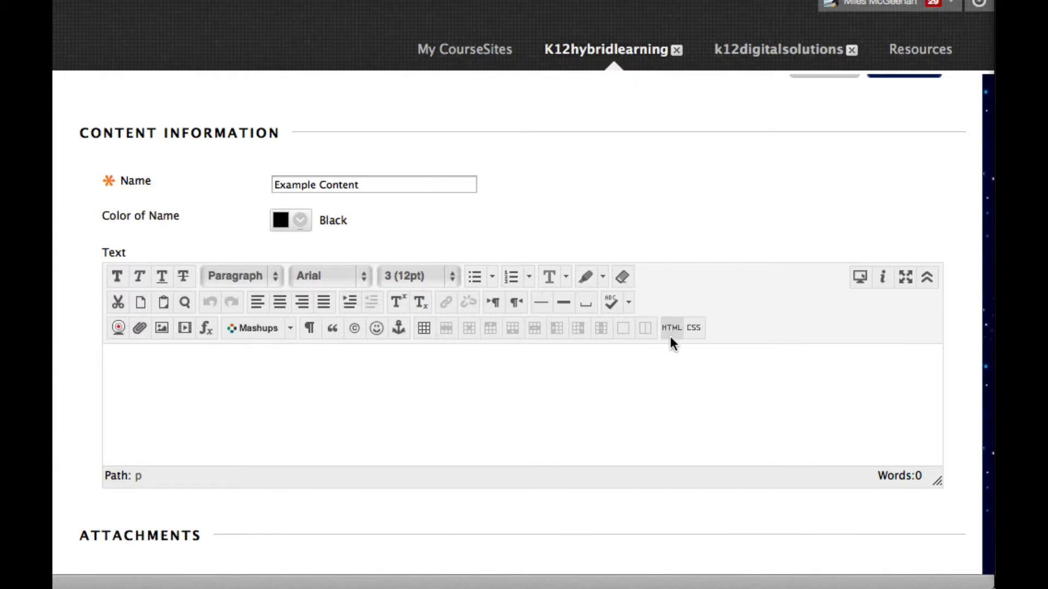
mouse_move(670, 327)
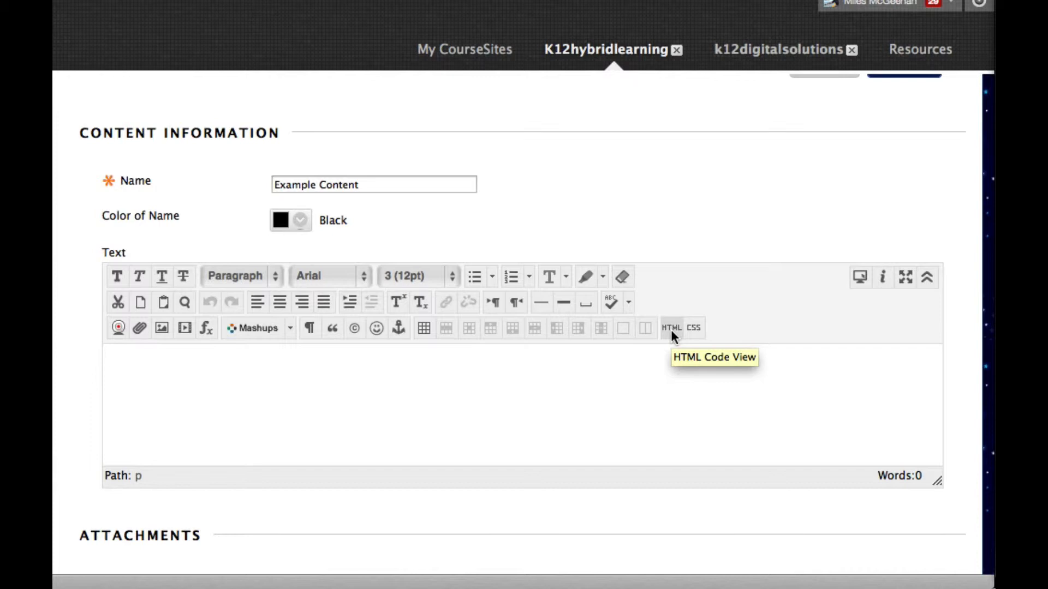
mouse_move(230, 371)
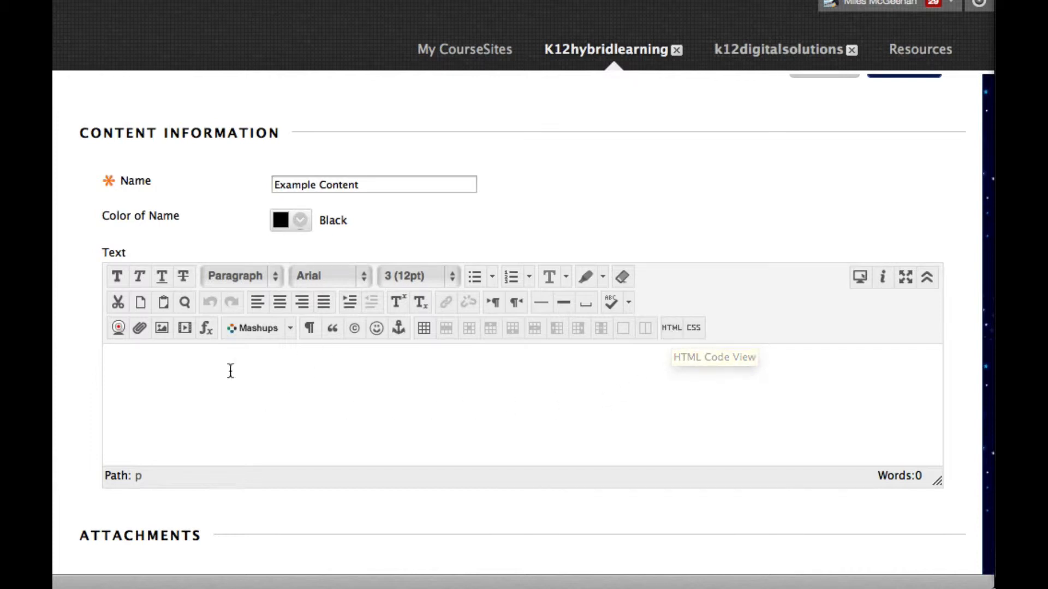
mouse_move(611, 259)
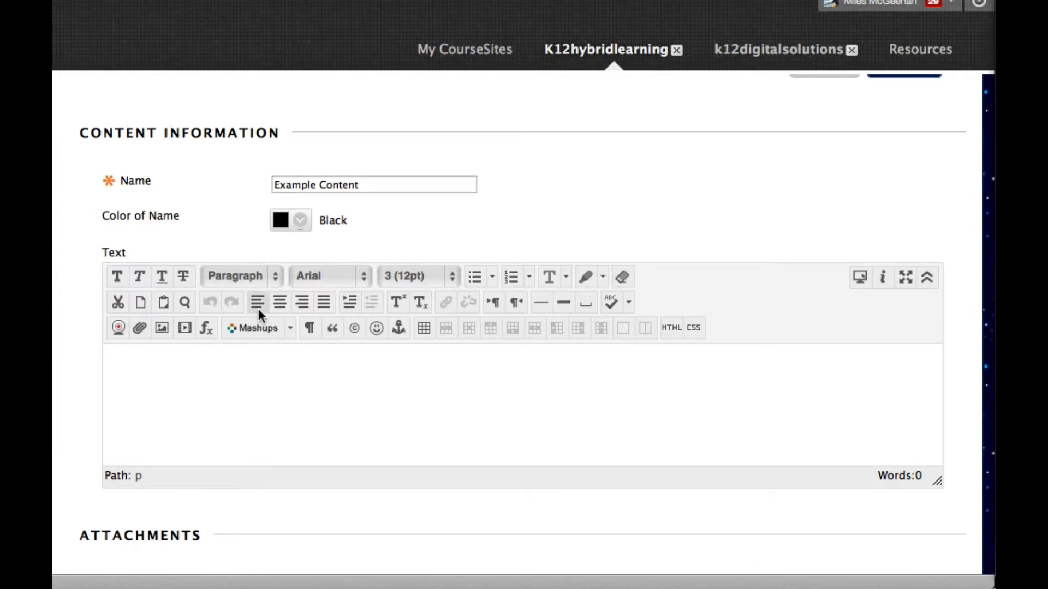
scroll(down, 3)
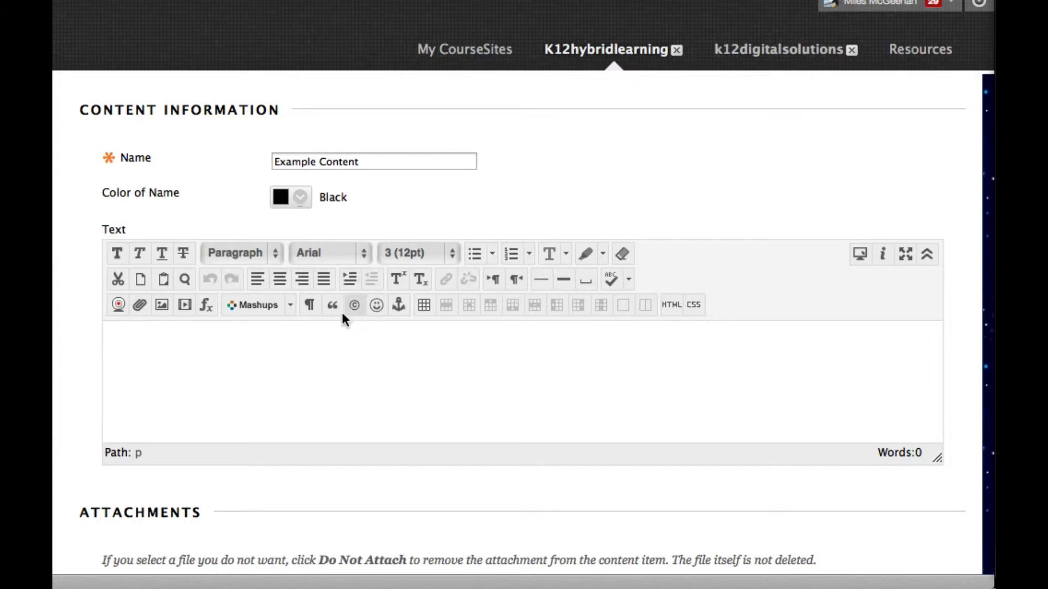
- Search YouTube Mashup for 'antarctica krill' and select the Antarctic Krill video
click(258, 306)
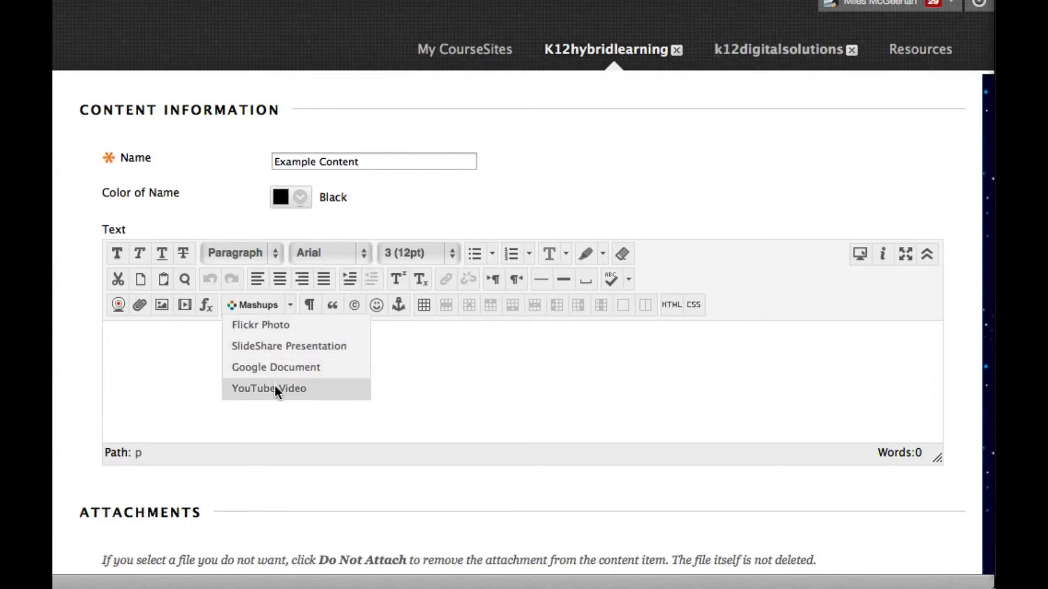
click(269, 388)
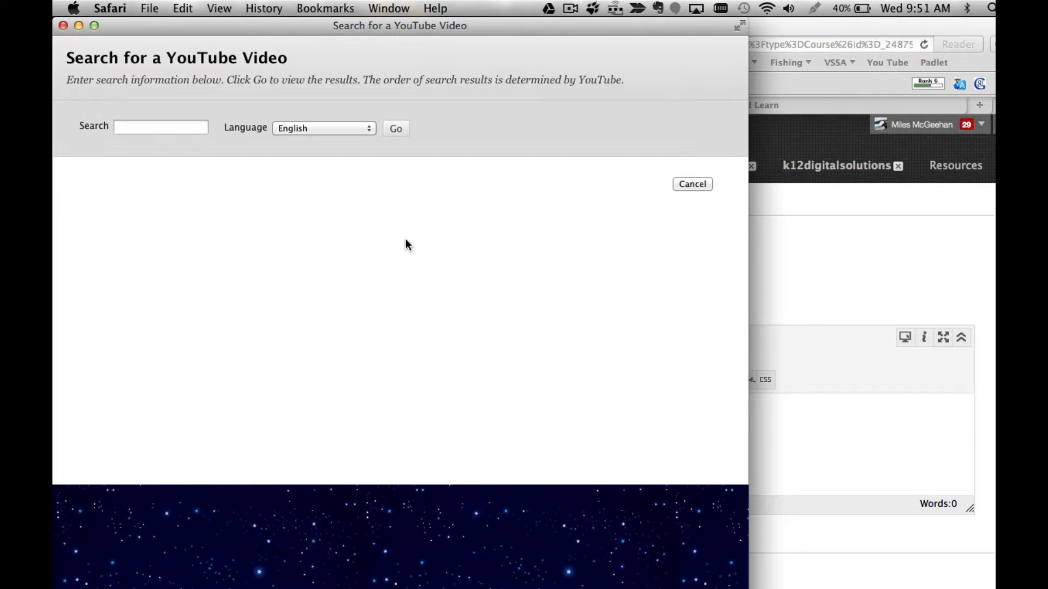
text(antarctica)
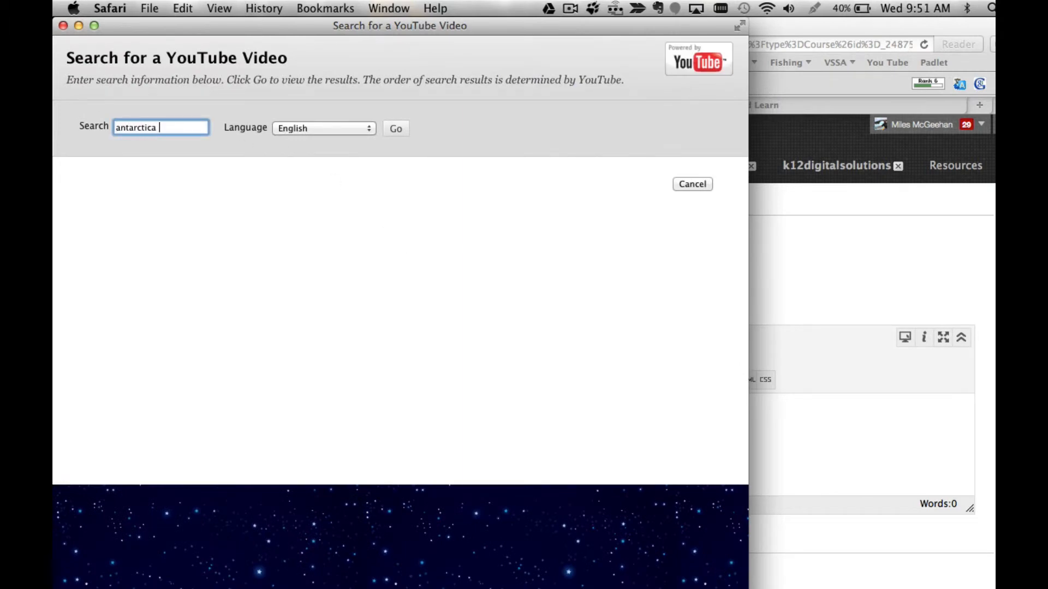
text(krill)
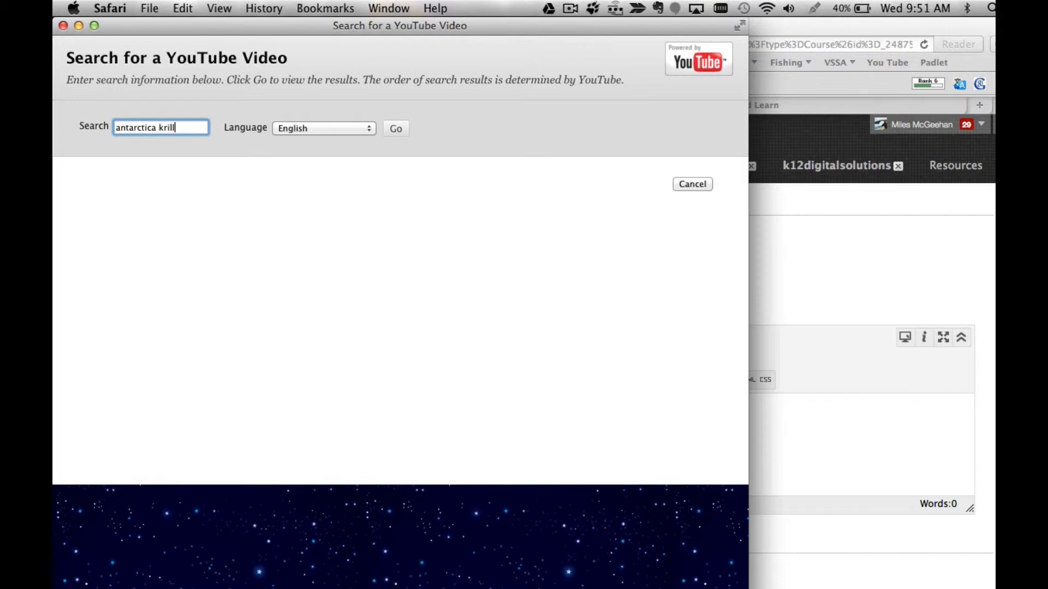
click(395, 129)
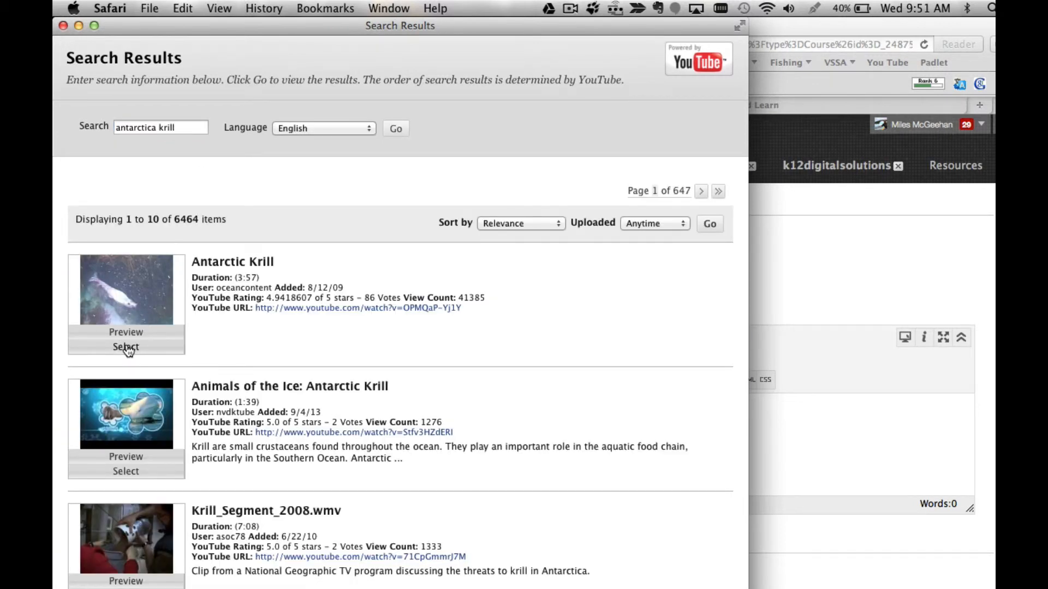
click(127, 347)
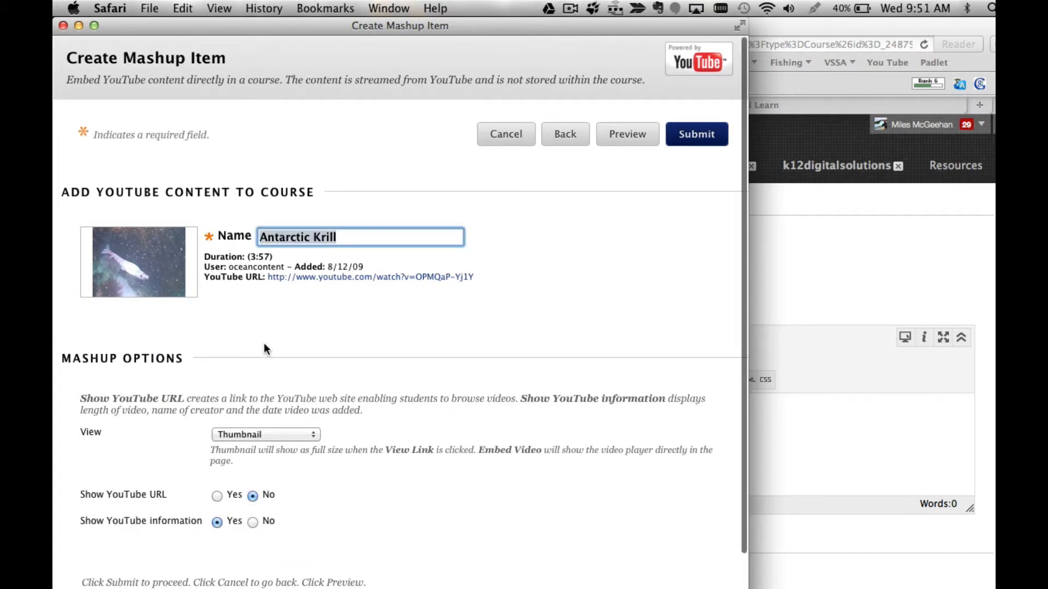
- Set Show YouTube information to No and submit the mashup into the item text
scroll(down, 3)
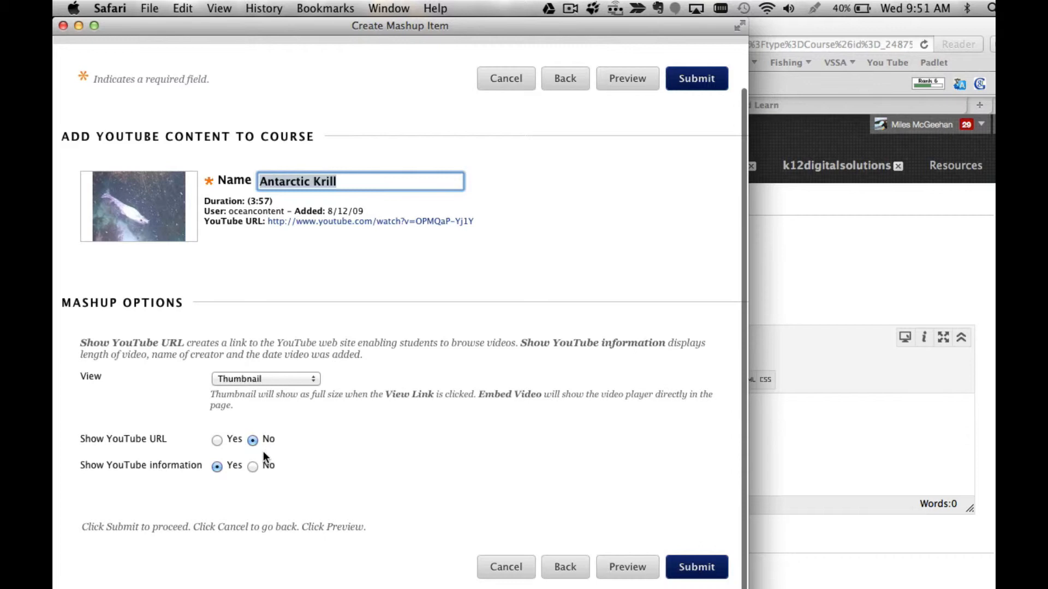
click(255, 466)
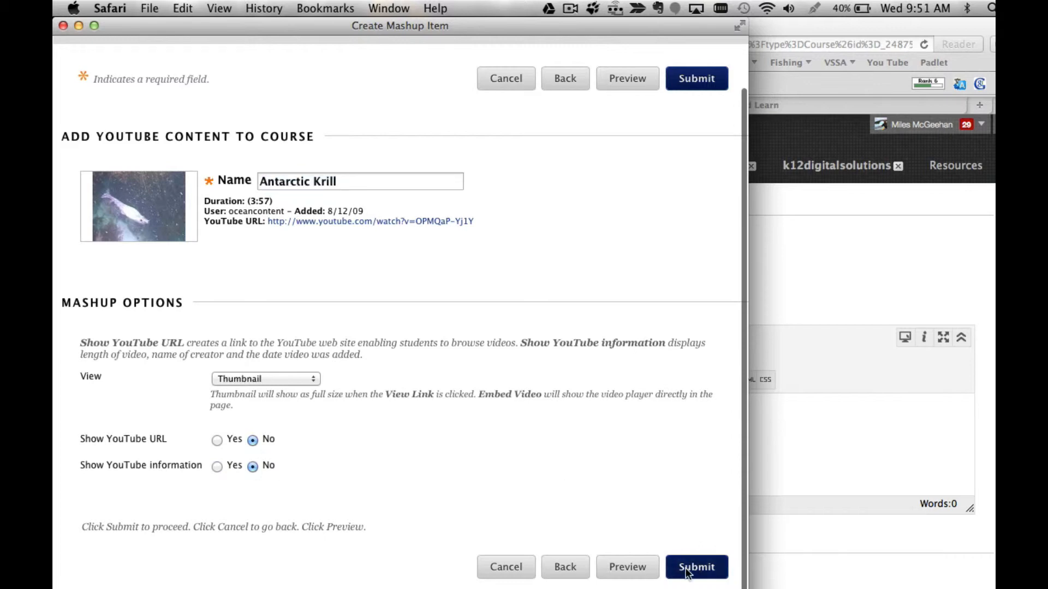
click(696, 582)
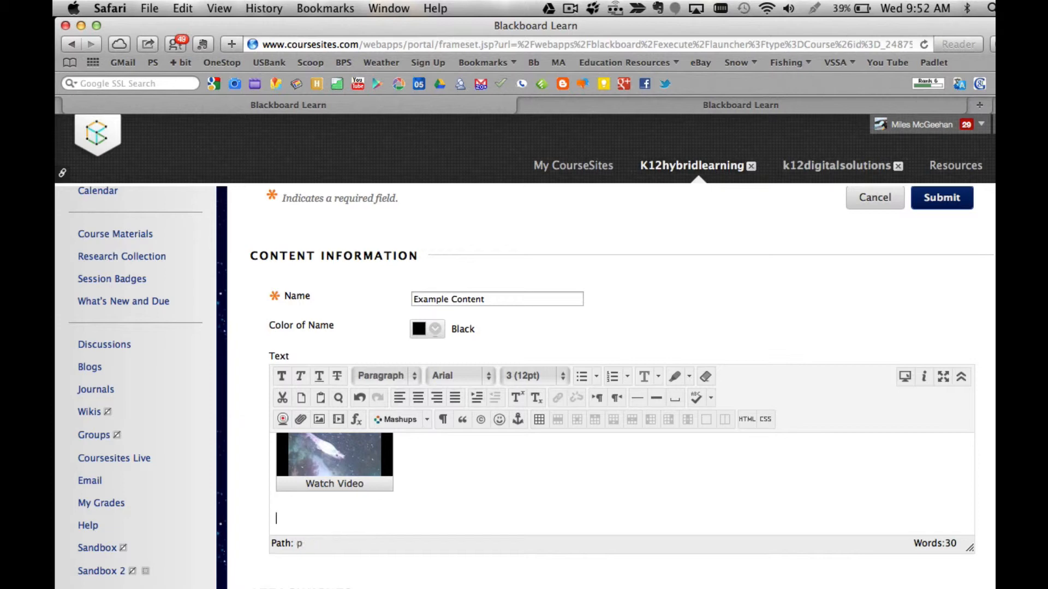
- Add the line 'Directions...' below the video and move down to the Attachments section
text(Directions)
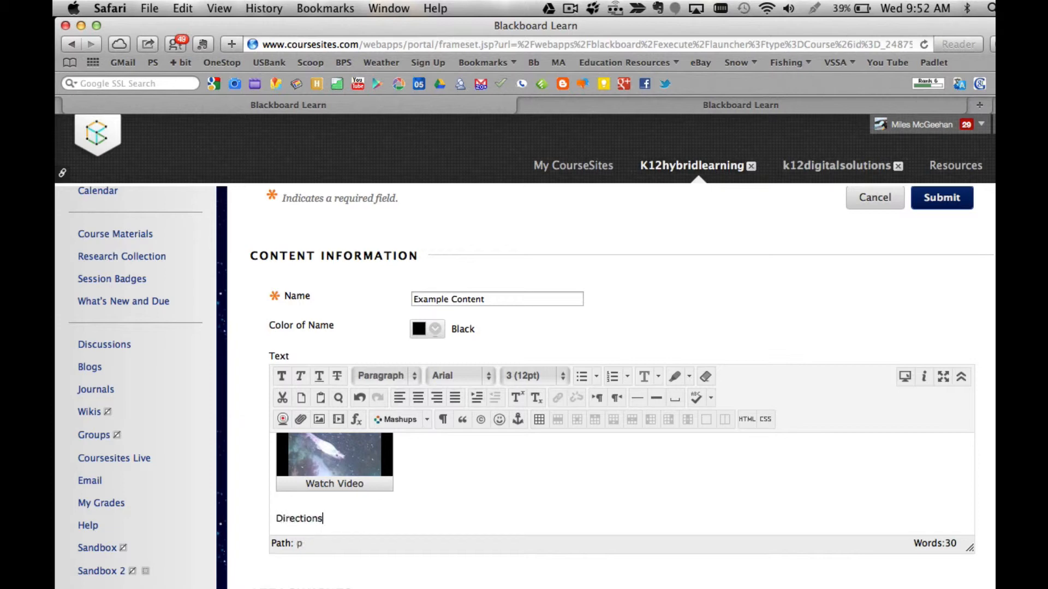
text(...)
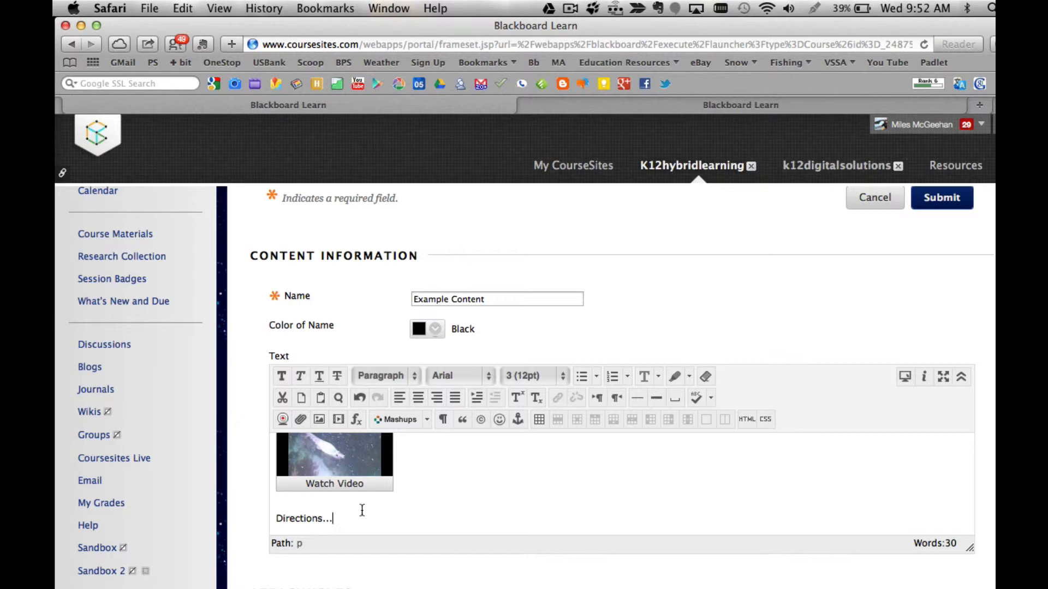
scroll(down, 3)
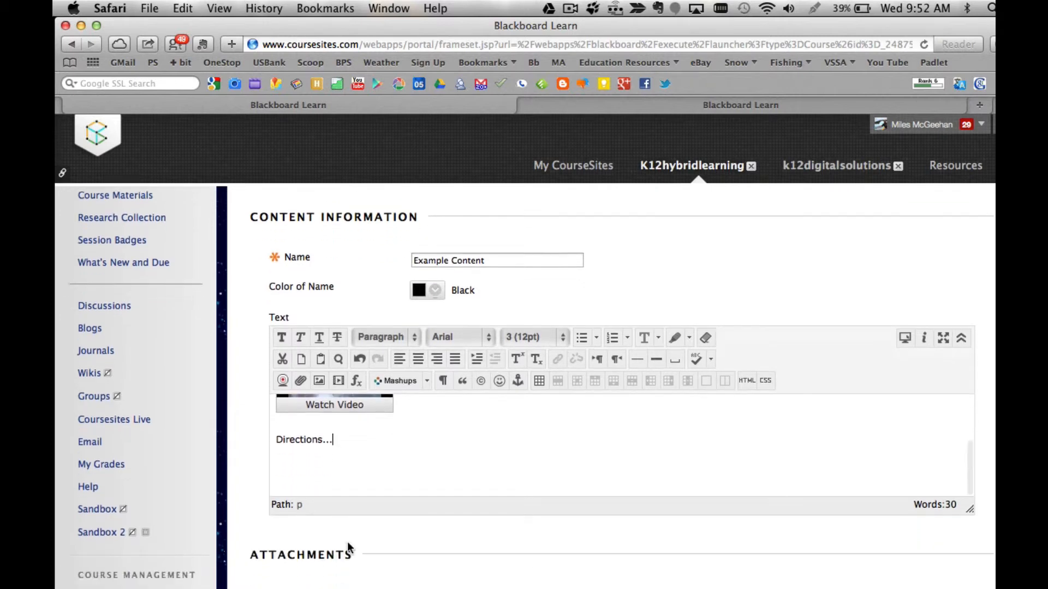
scroll(down, 3)
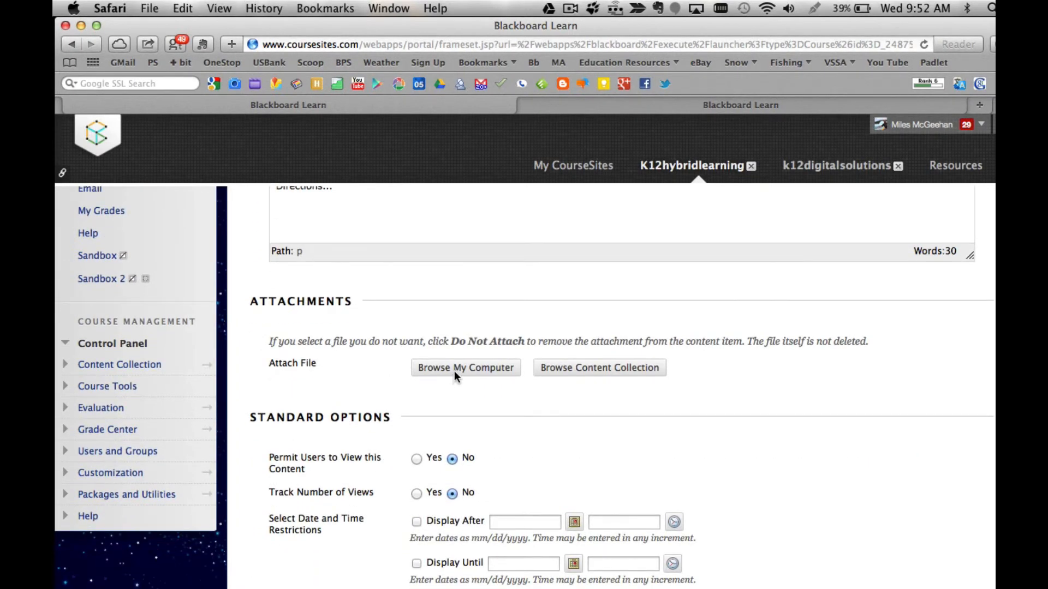
mouse_move(456, 373)
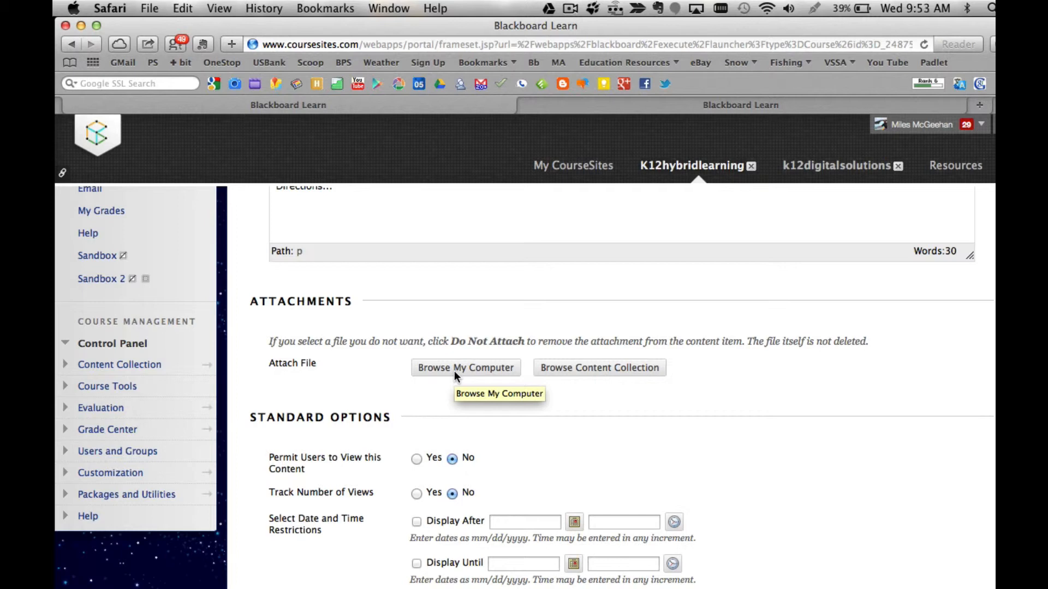
scroll(down, 3)
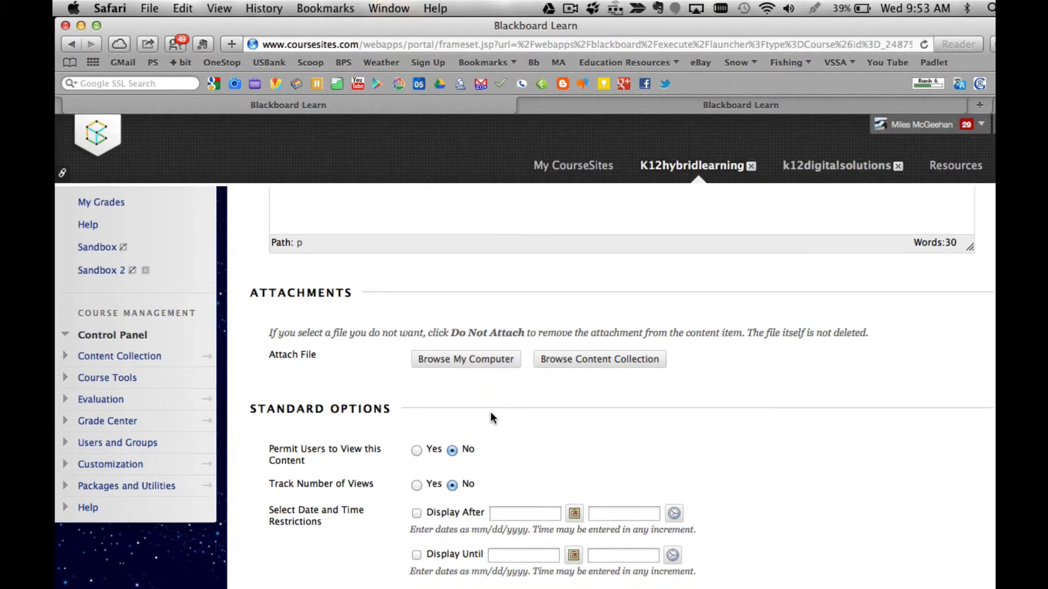
scroll(down, 3)
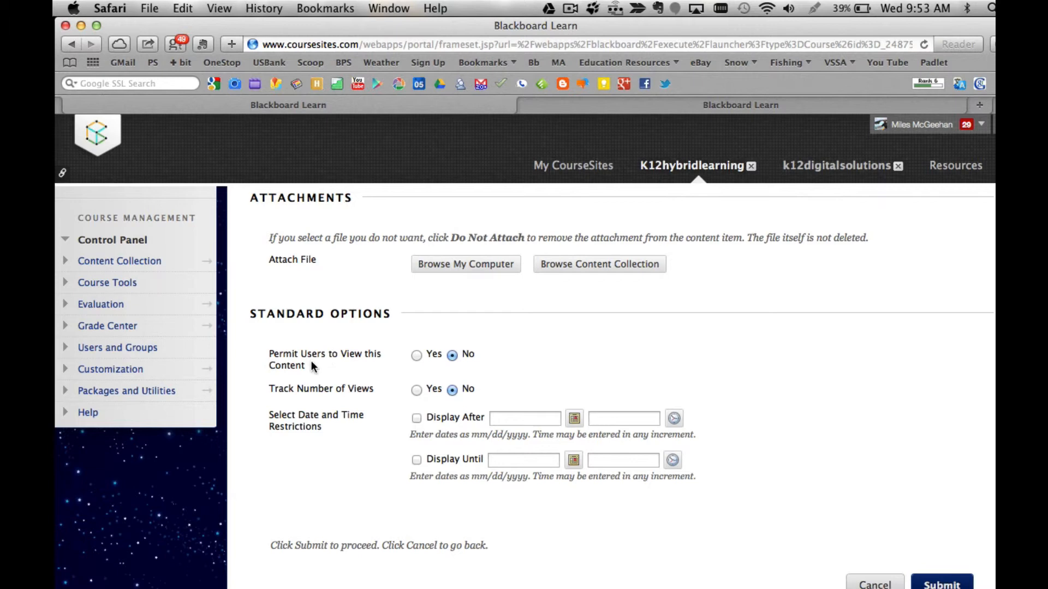
- Set Permit Users to View to Yes and Track Number of Views to Yes
click(417, 355)
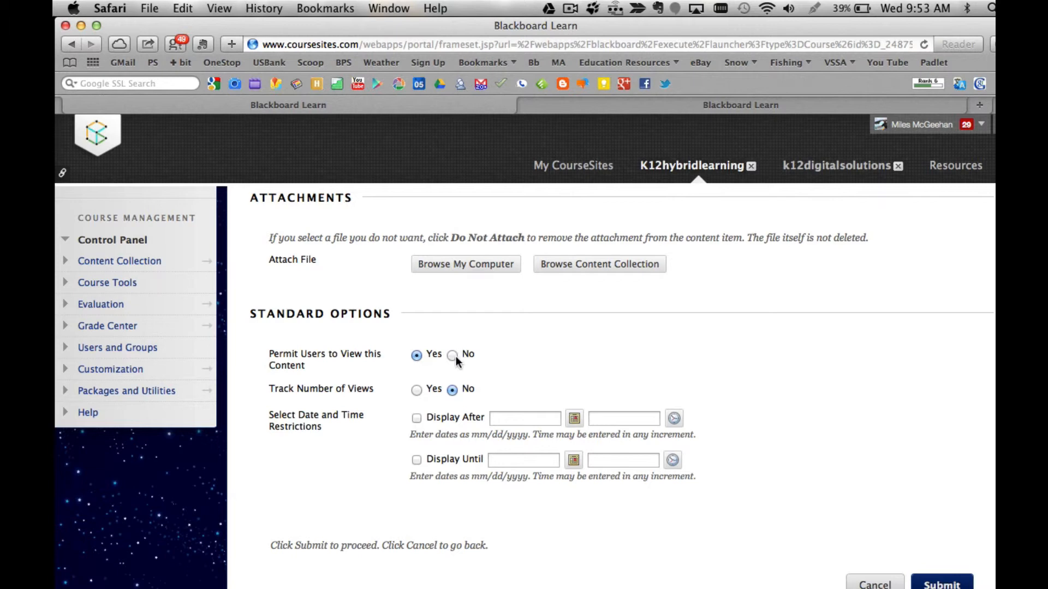
click(456, 356)
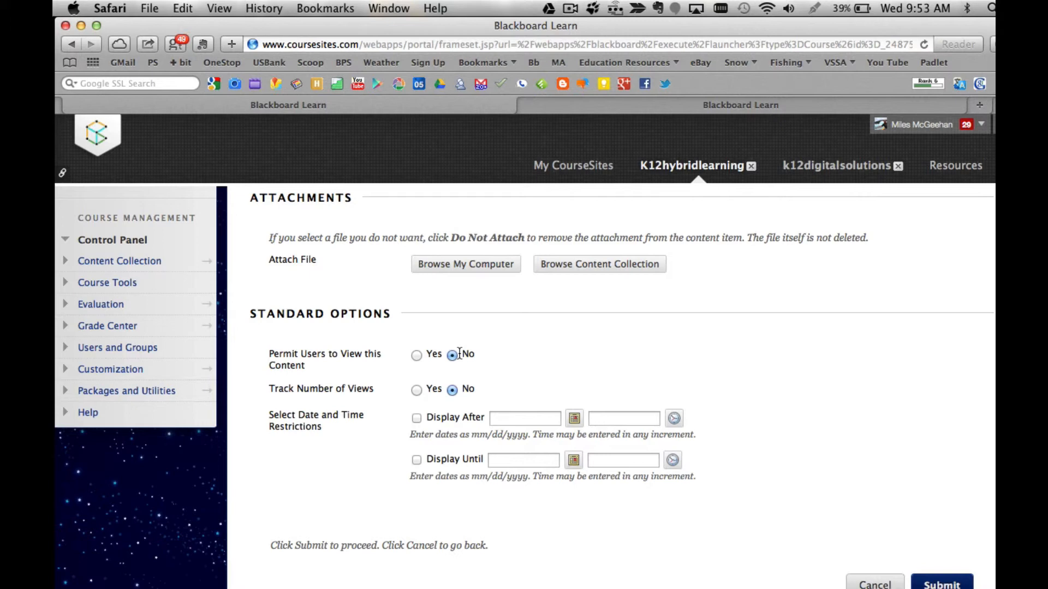
click(416, 355)
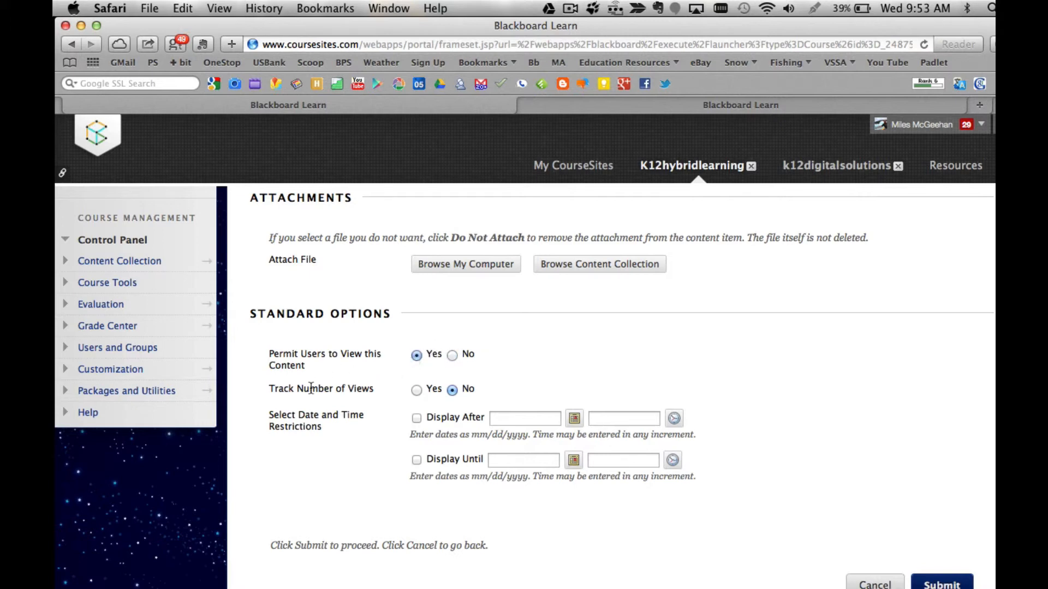
click(417, 389)
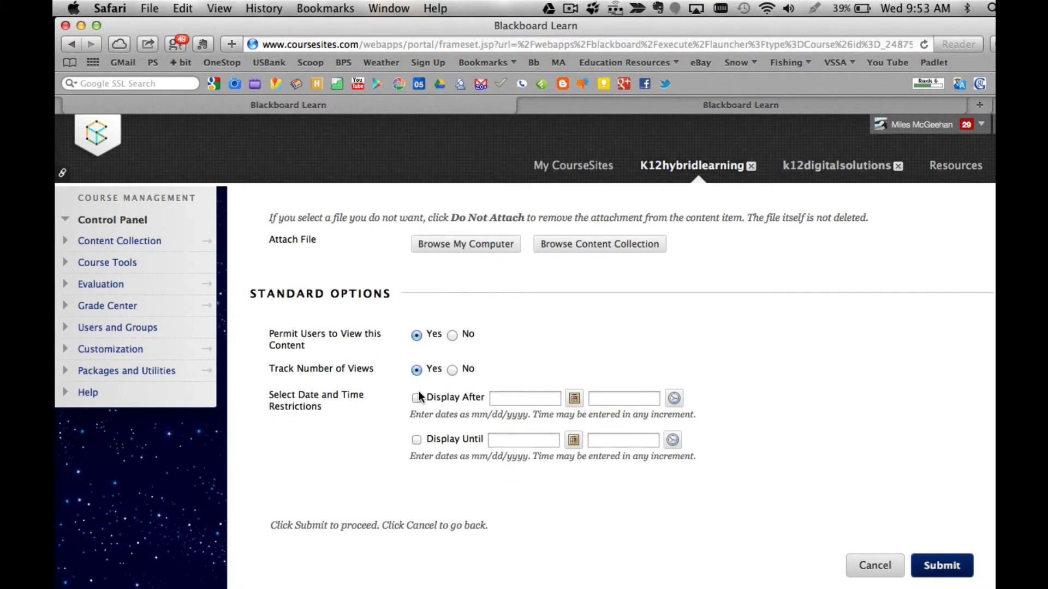
mouse_move(376, 376)
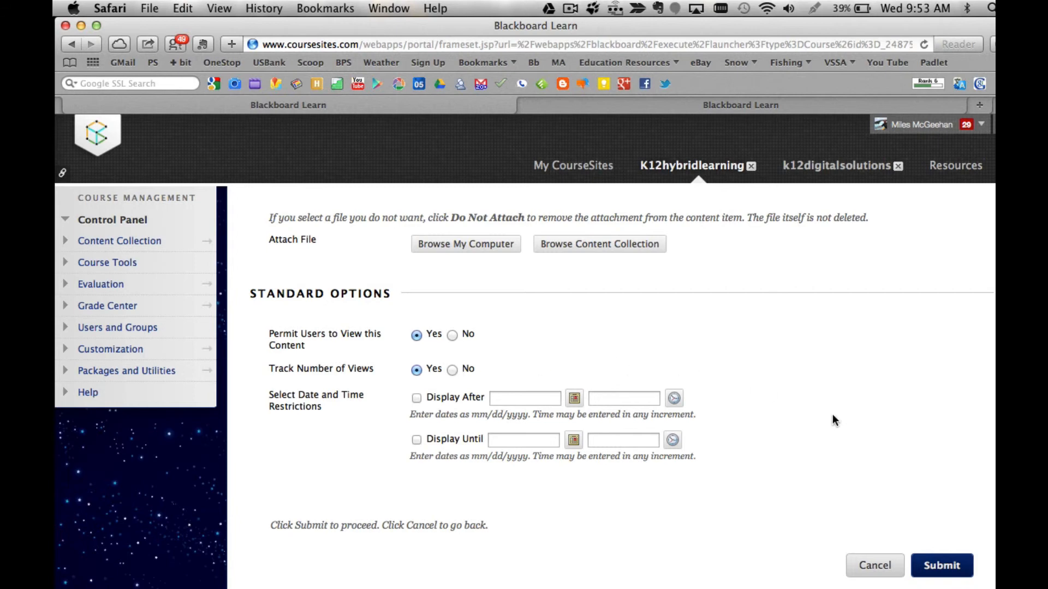
mouse_move(464, 431)
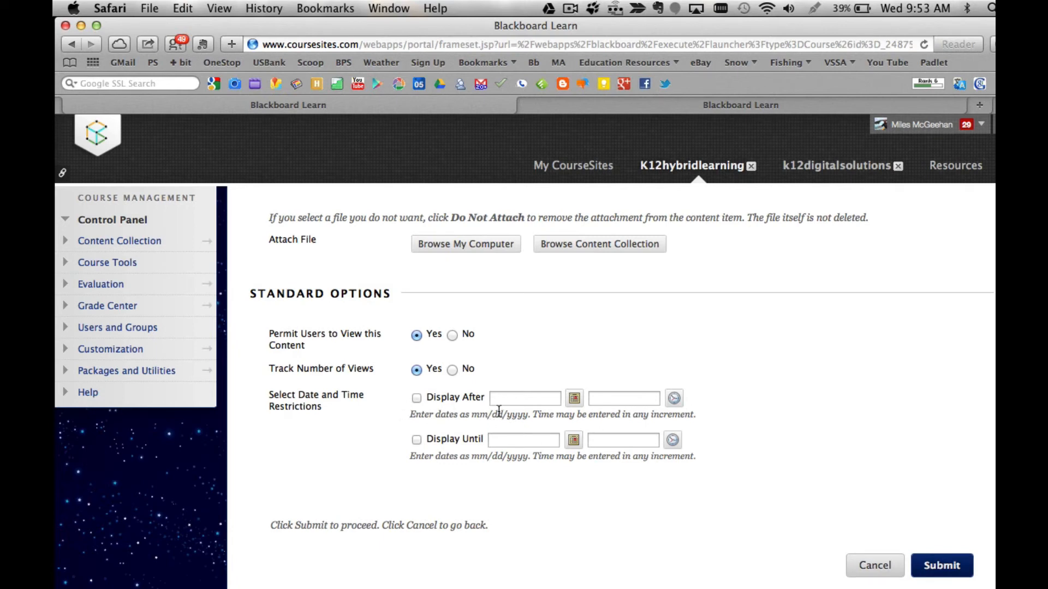
- Try the Display After and Display Until restrictions, leaving both unchecked
click(412, 438)
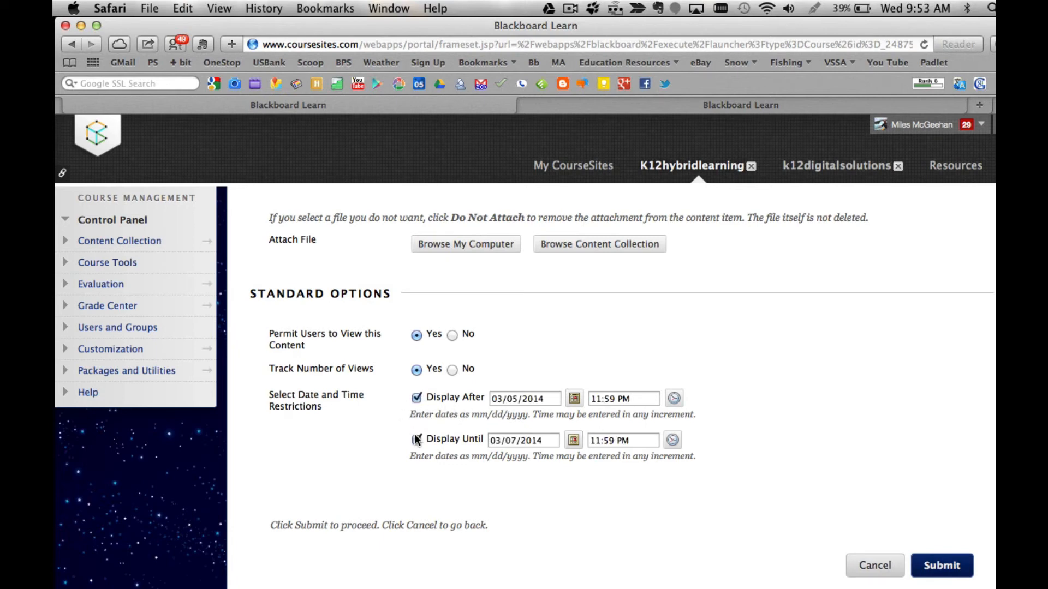
click(415, 438)
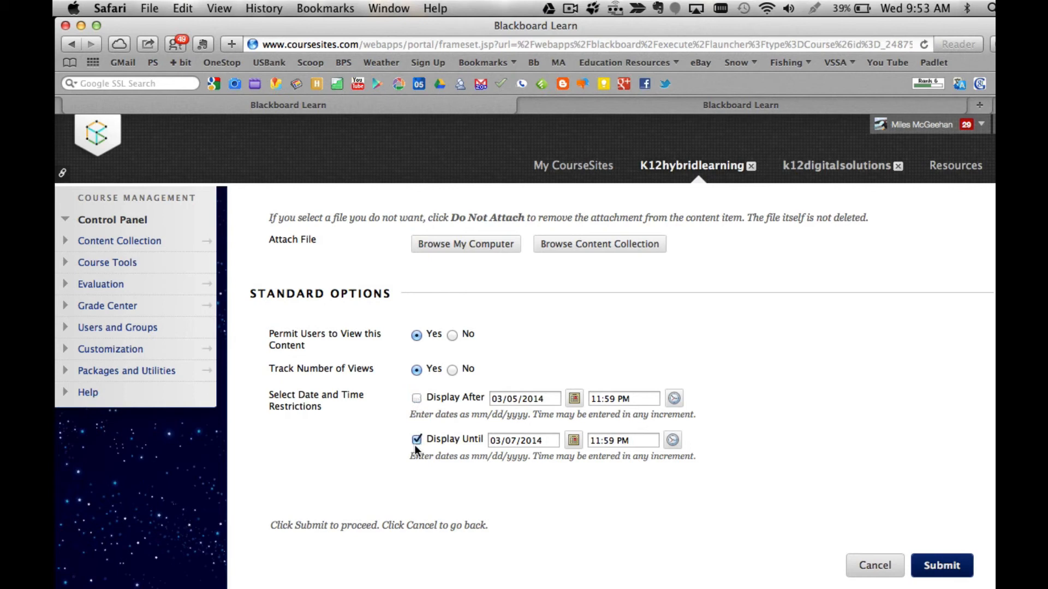
click(415, 439)
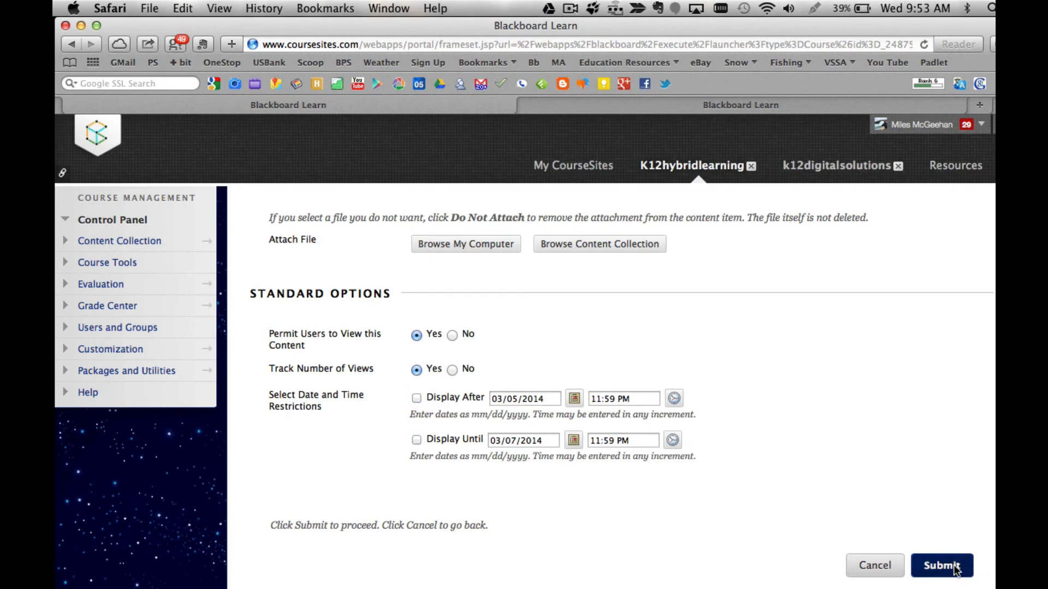
- Submit the Example Content item and dismiss the success banner in Sandbox 2
click(944, 581)
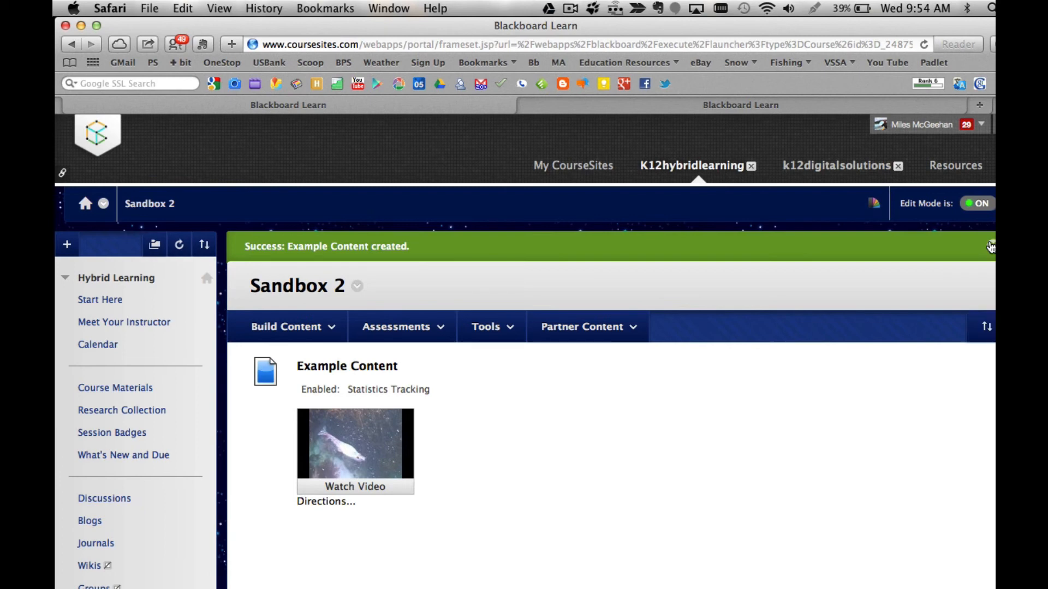
click(990, 249)
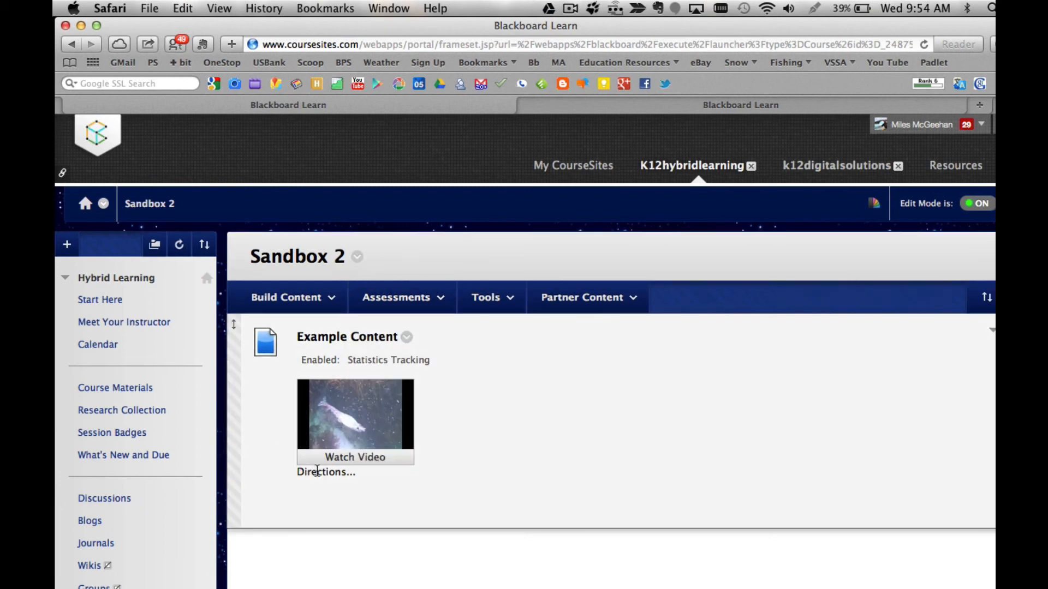